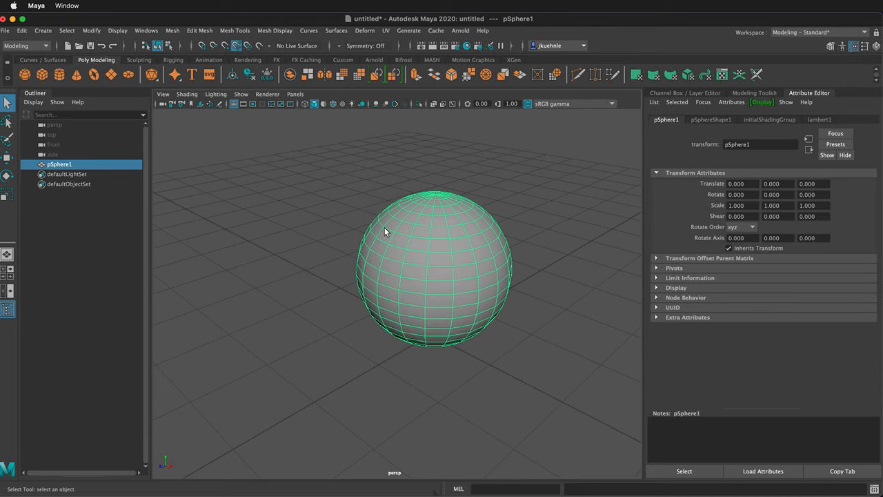
mouse_move(388, 260)
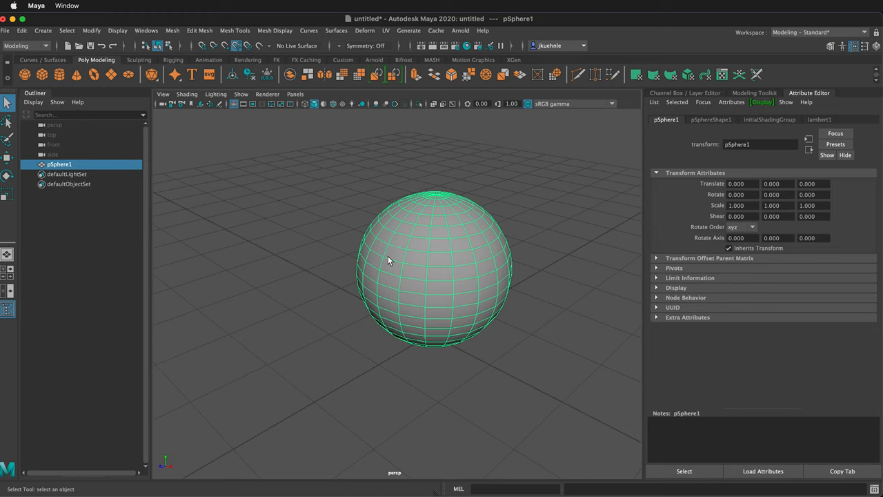
mouse_move(372, 329)
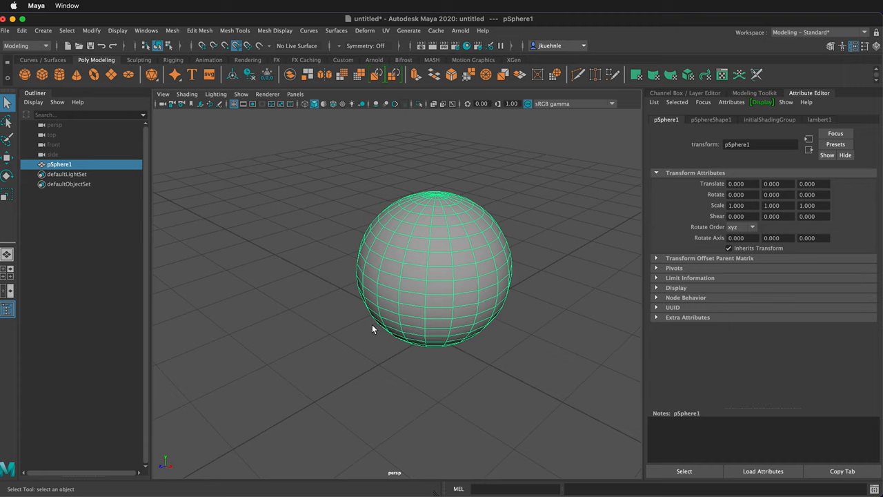
mouse_move(478, 249)
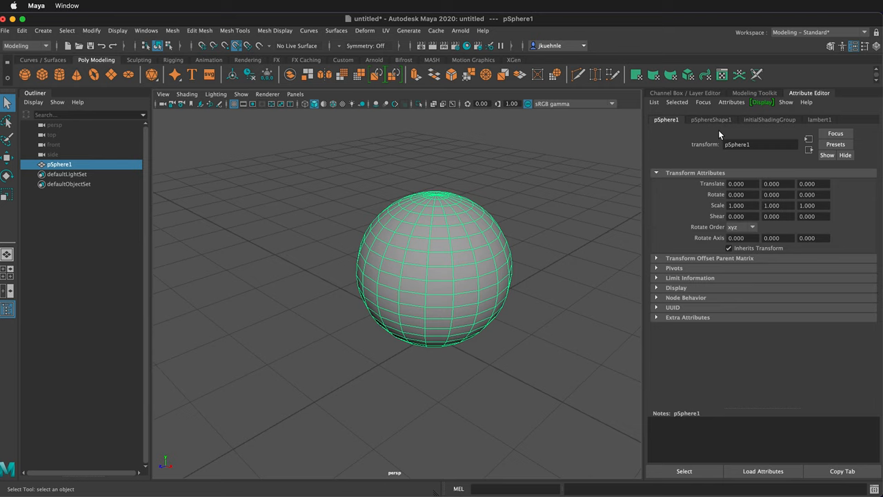
mouse_move(424, 219)
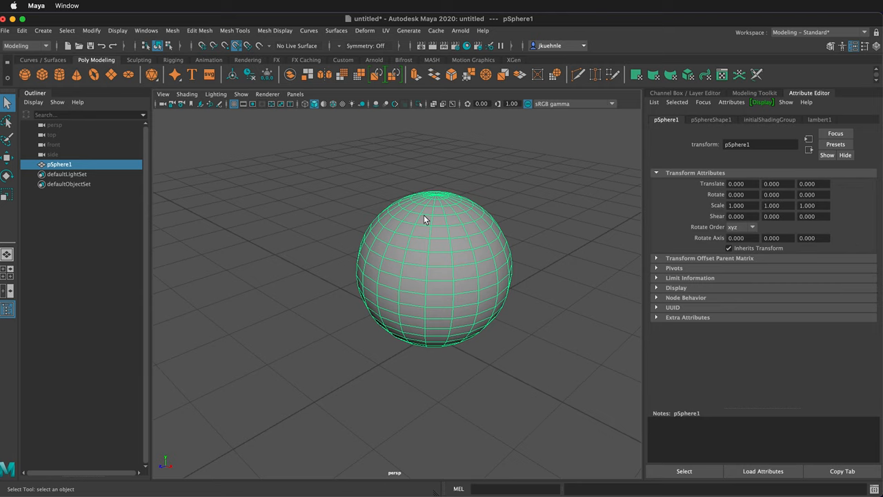
mouse_move(442, 171)
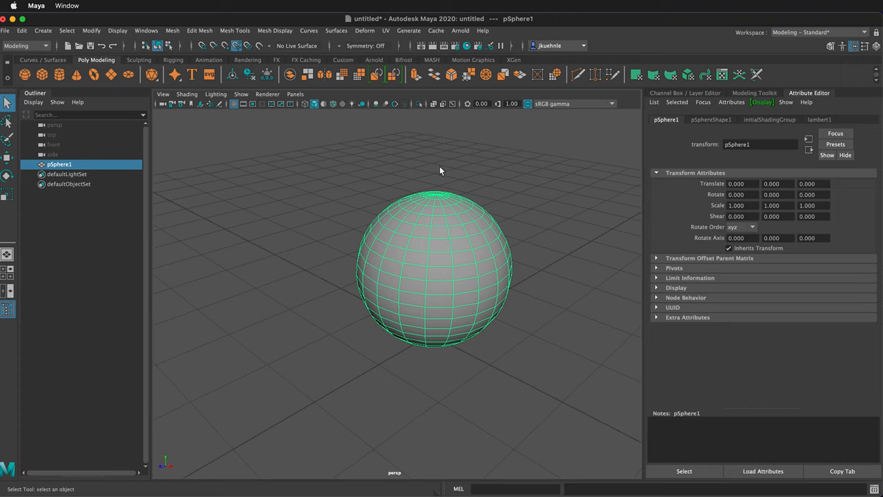
mouse_move(379, 222)
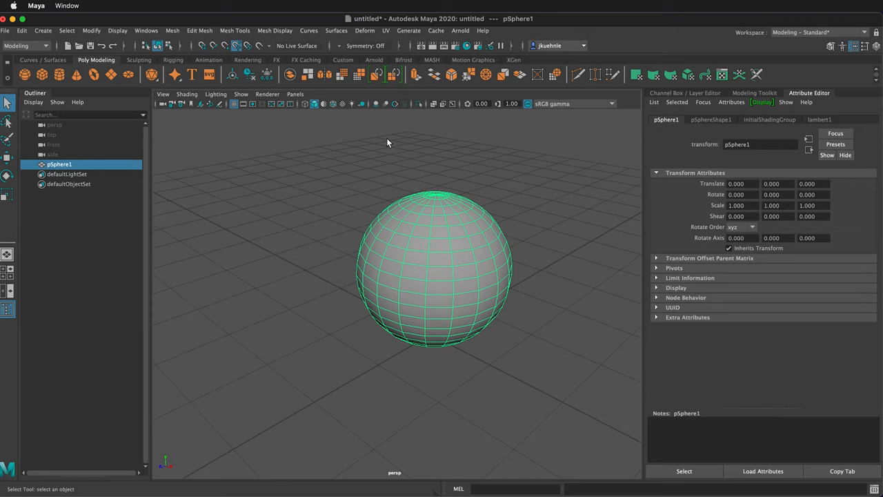
Activate the 3D Paint Tool and scroll its settings down to File Textures.
click(247, 60)
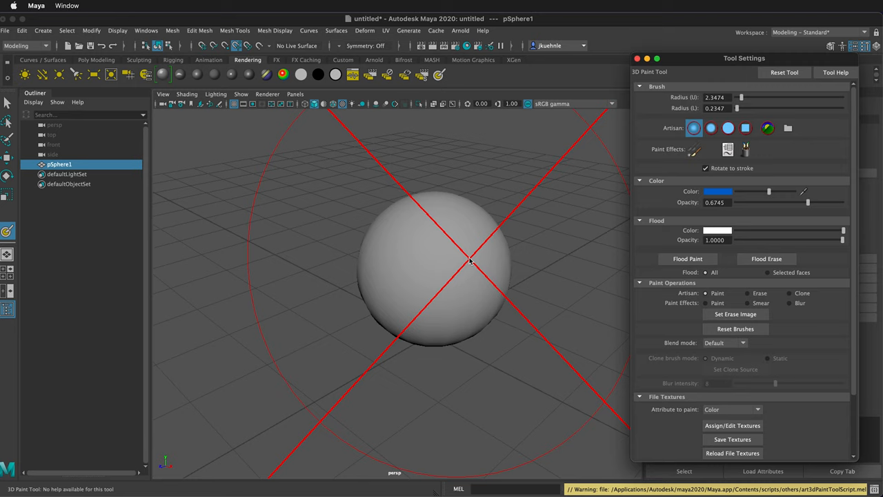
scroll(down, 3)
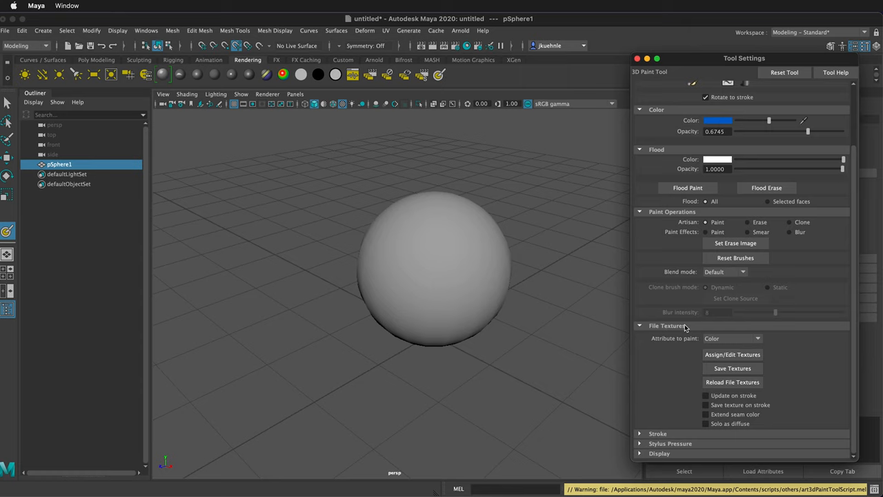
mouse_move(724, 358)
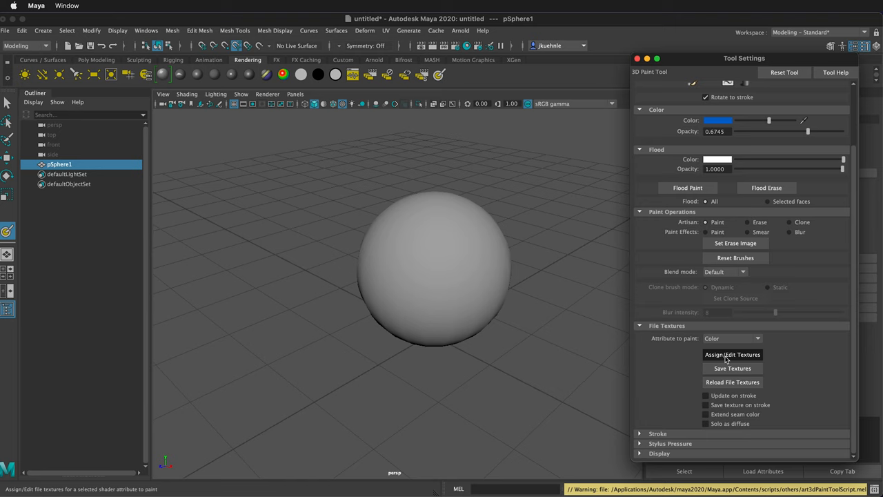
Assign a new colour texture to the sphere so it can be painted.
click(732, 354)
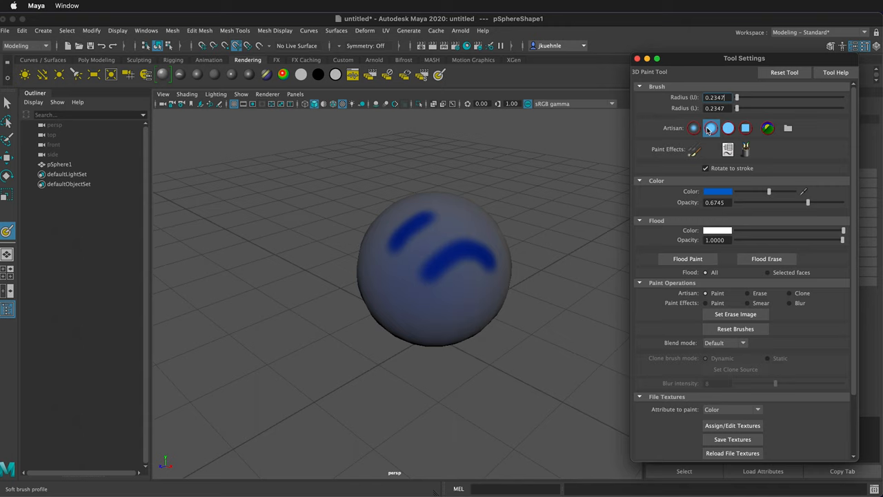
Switch to the square brush profile and paint a solid blue band across the sphere.
click(746, 128)
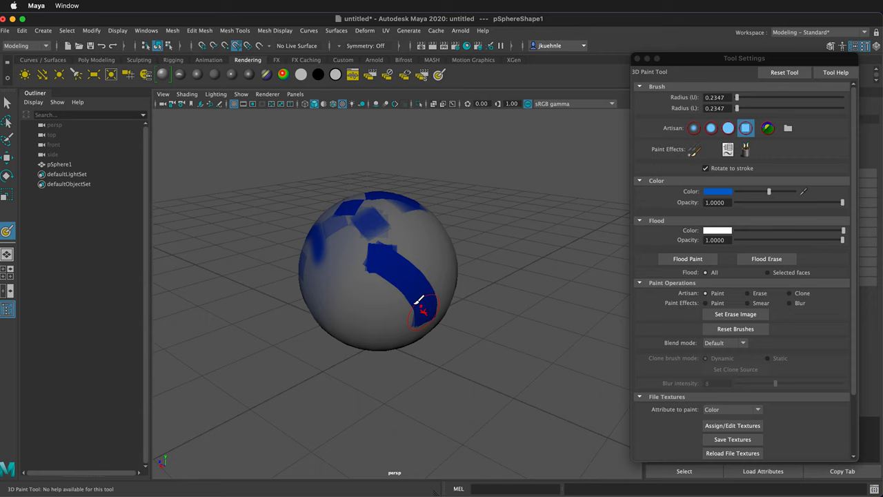
drag(424, 311, 362, 221)
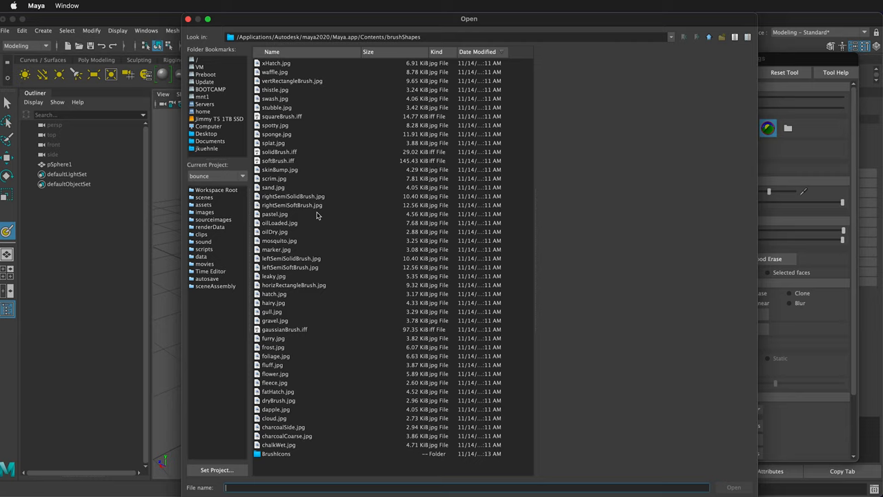
Open furry.jpg from the brushShapes folder as the brush stamp.
click(273, 338)
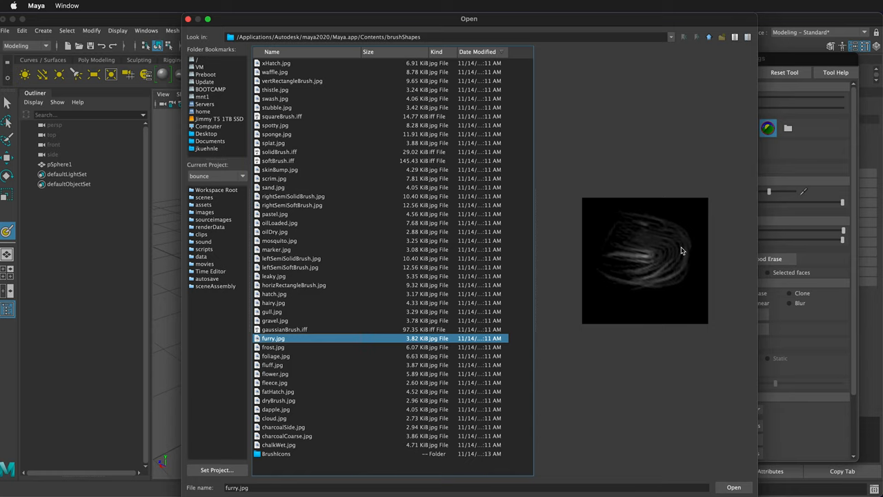
mouse_move(693, 186)
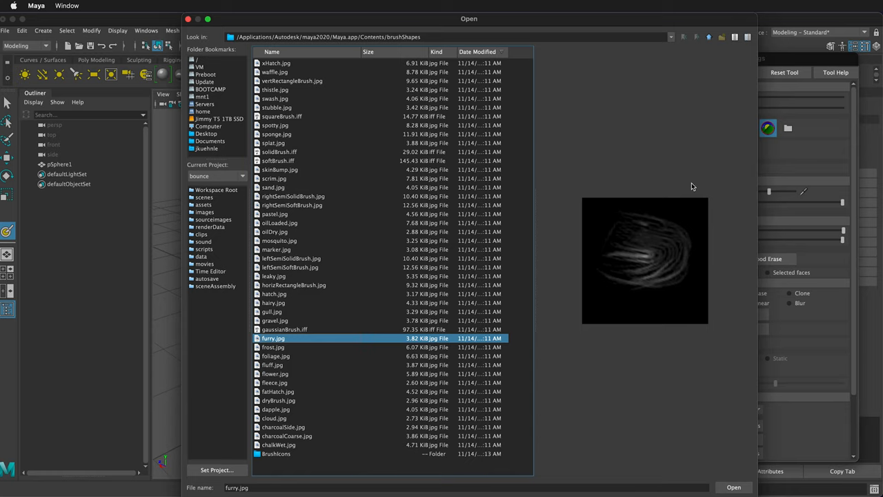
mouse_move(724, 478)
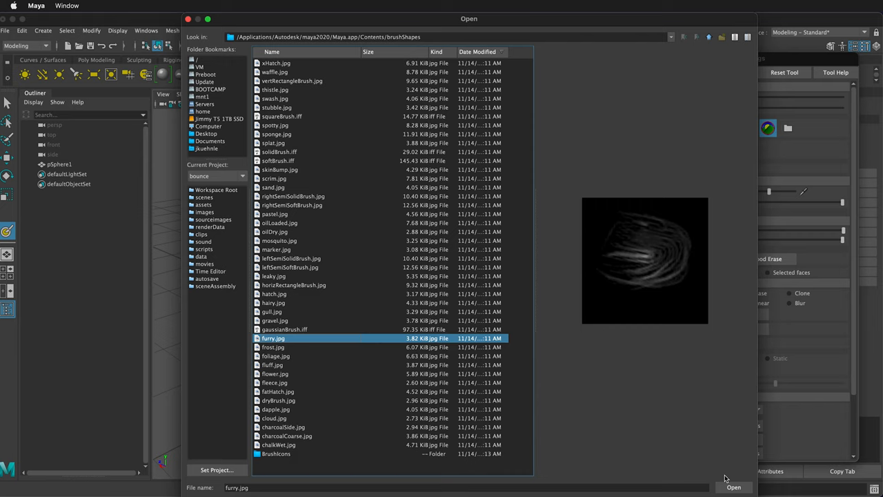
click(734, 487)
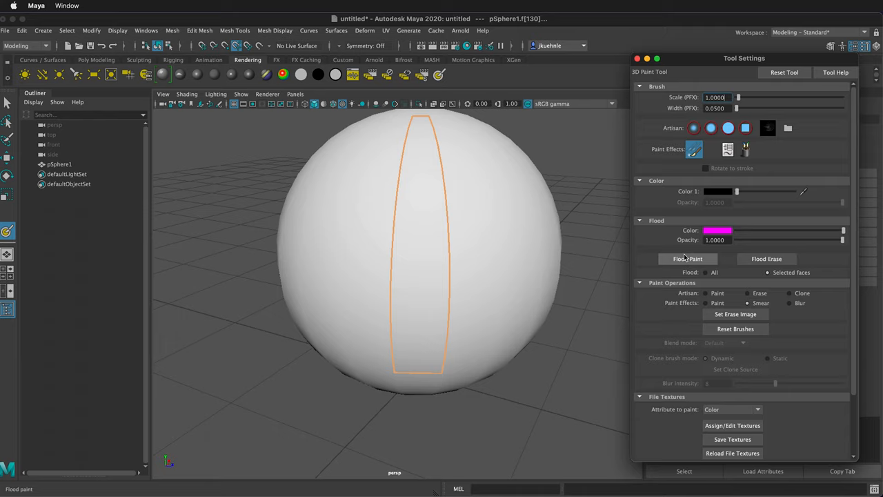
Flood the selected face strip magenta, return to object mode, and browse for another brush image.
click(687, 258)
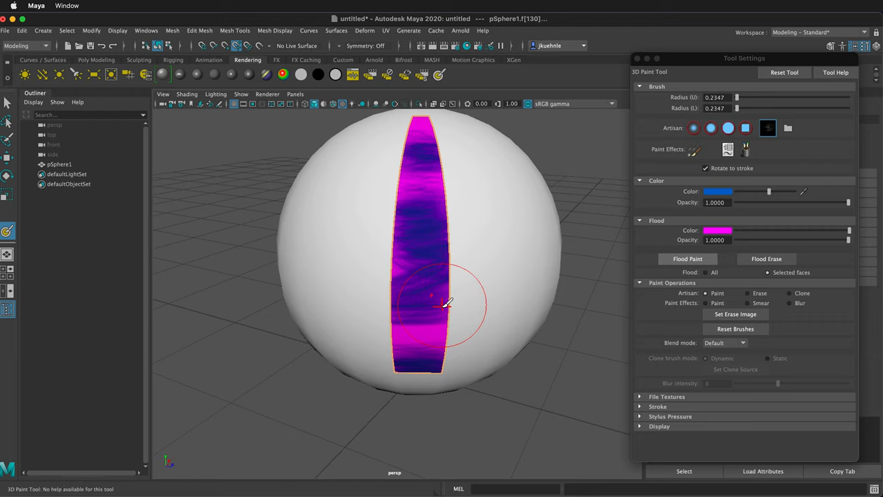
right_click(444, 304)
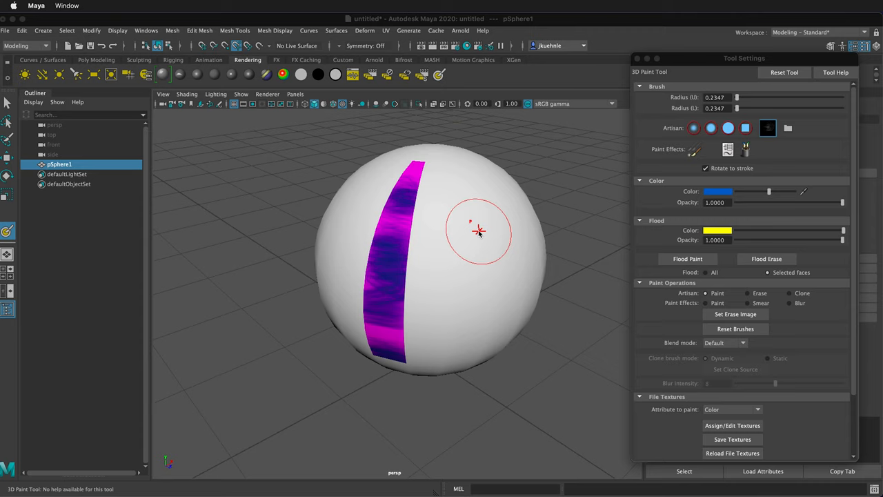
click(687, 259)
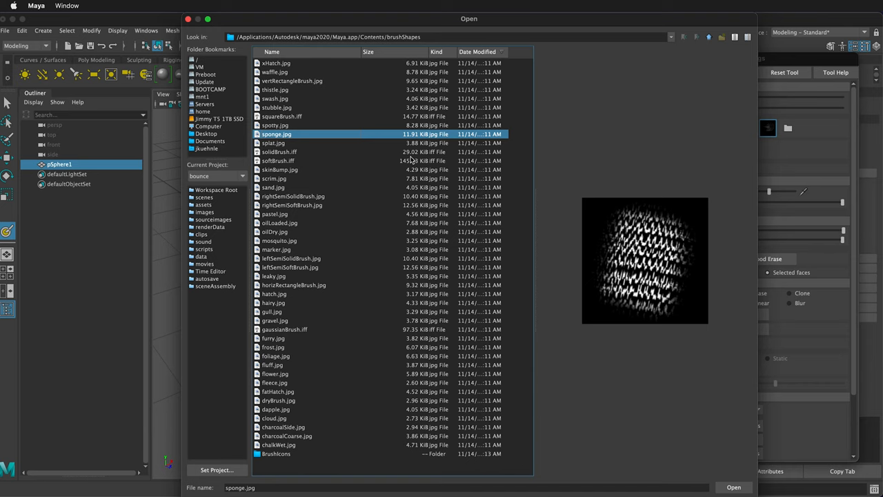
Load sponge.jpg as the brush and paint yellow sponge texture over the sphere.
click(733, 487)
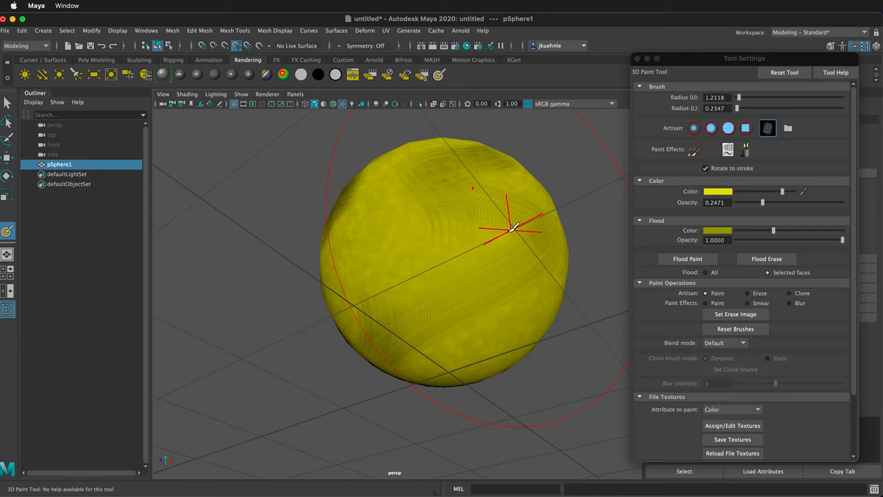
drag(510, 227, 382, 304)
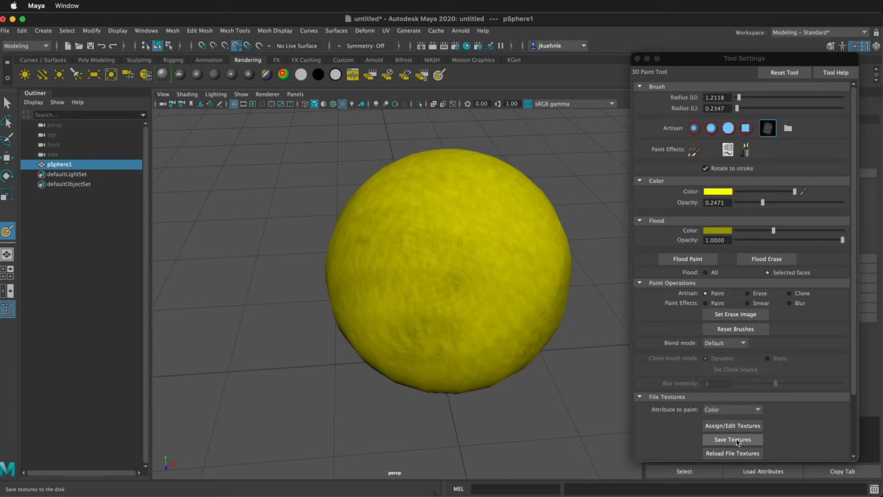
Write the painted colour texture to disk and save the scene as balltest.ma.
click(731, 440)
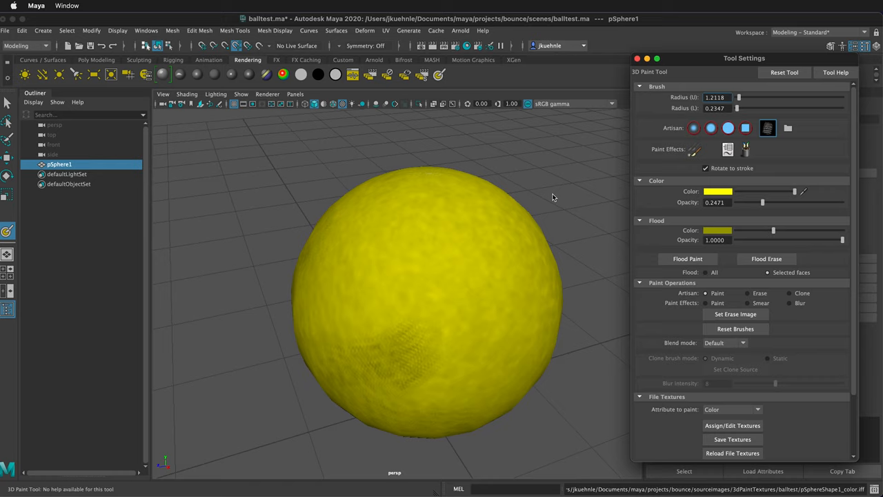
mouse_move(782, 426)
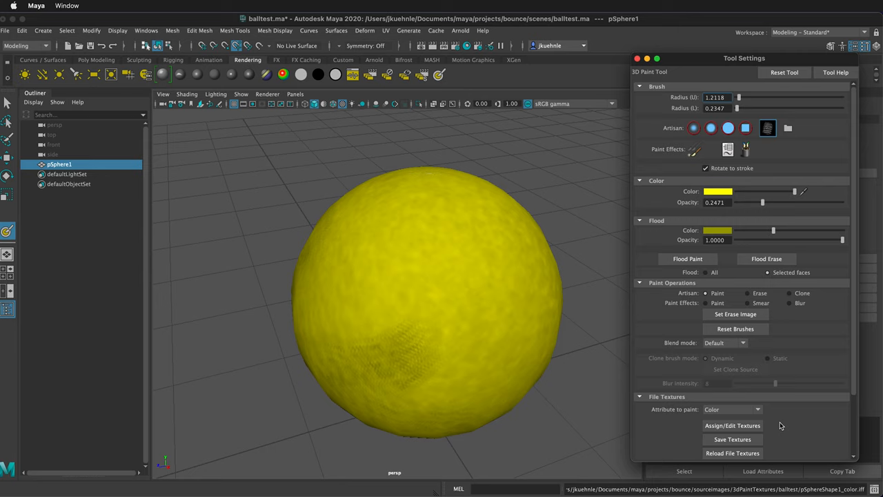
click(733, 409)
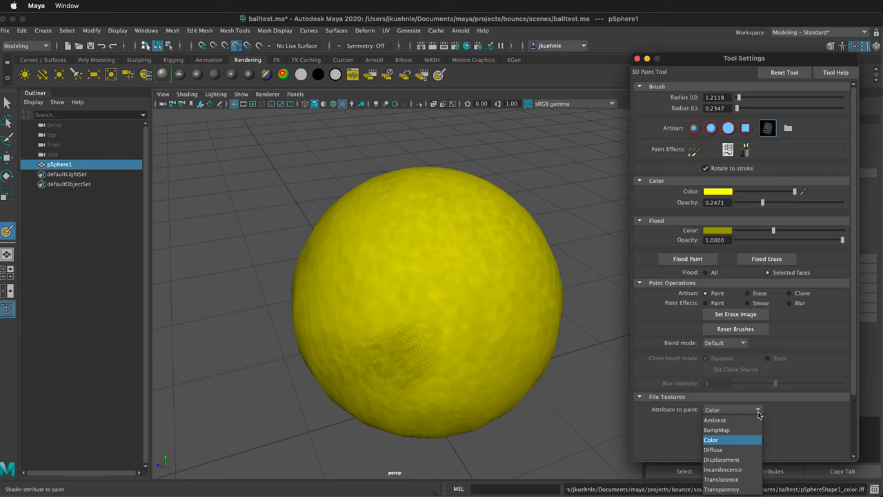
Set Attribute to paint to BumpMap and load skinBump.jpg as the brush shape.
click(716, 430)
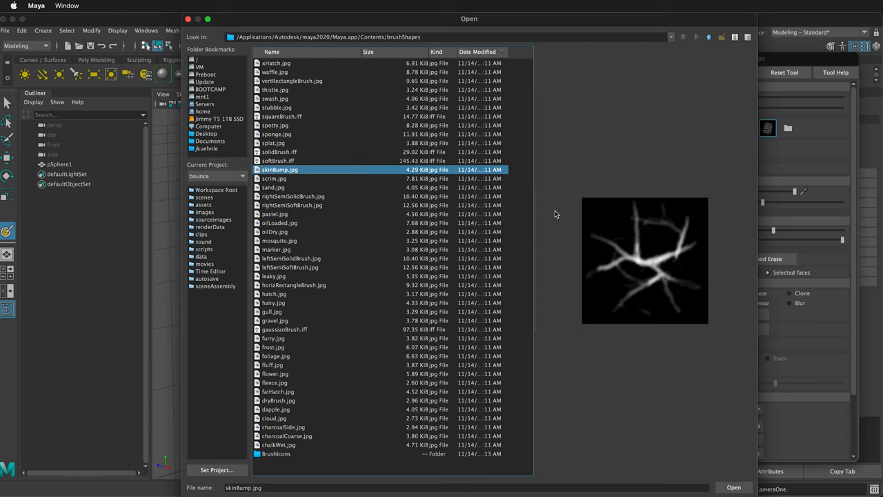
click(733, 487)
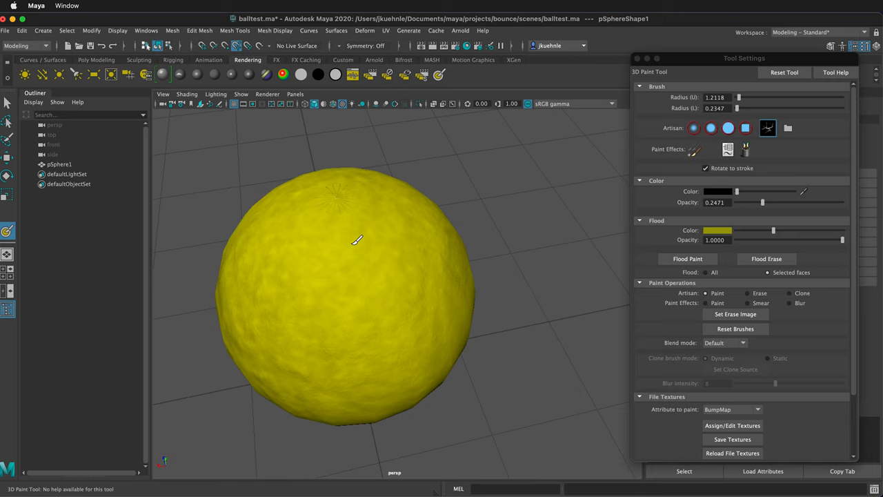
Paint bump strokes over the sphere and enable Solo as diffuse to preview them.
drag(357, 240, 378, 287)
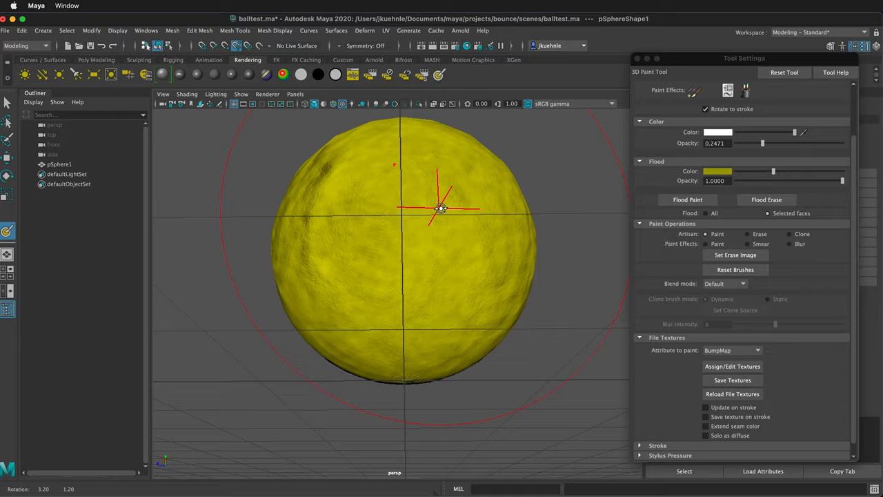
click(705, 436)
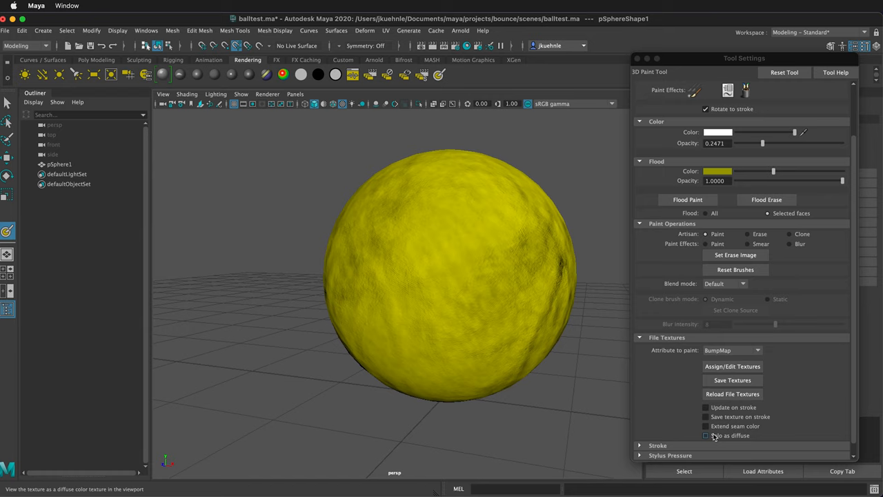
click(733, 350)
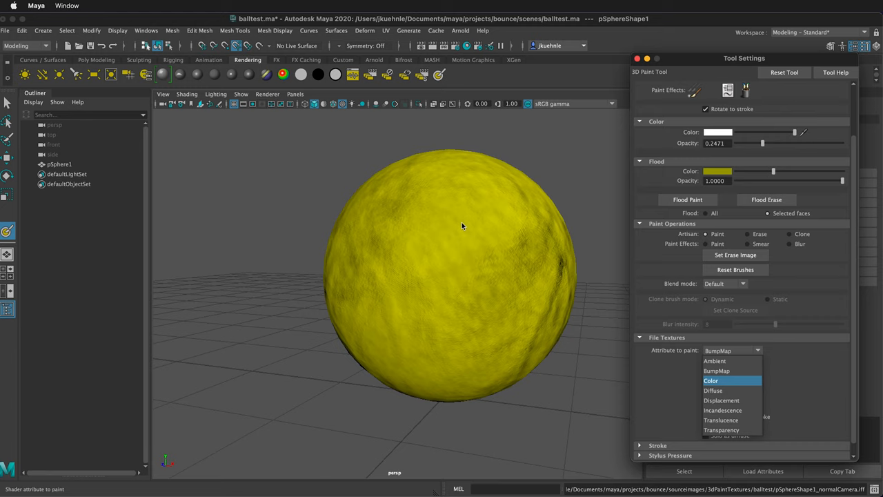
Set Attribute to paint back to Color.
click(711, 380)
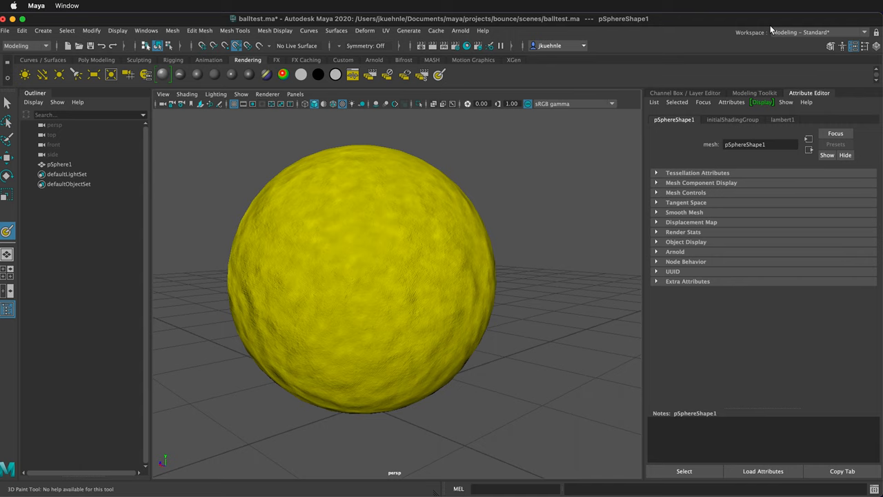
Switch to the UV Editing workspace to show the sphere's yellow painted texture on its UV grid.
click(817, 32)
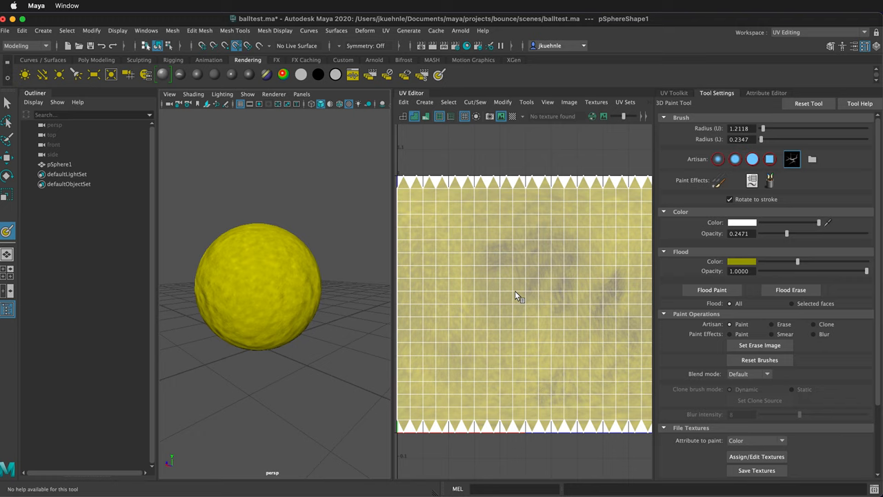
mouse_move(576, 226)
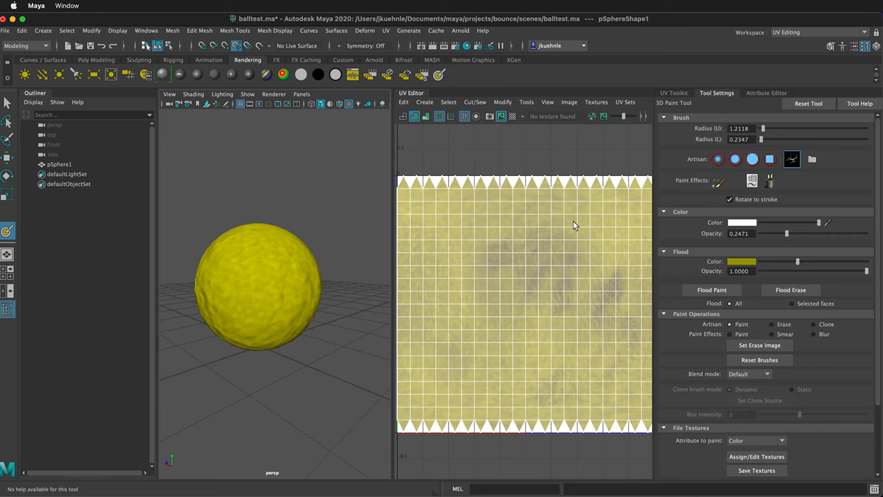